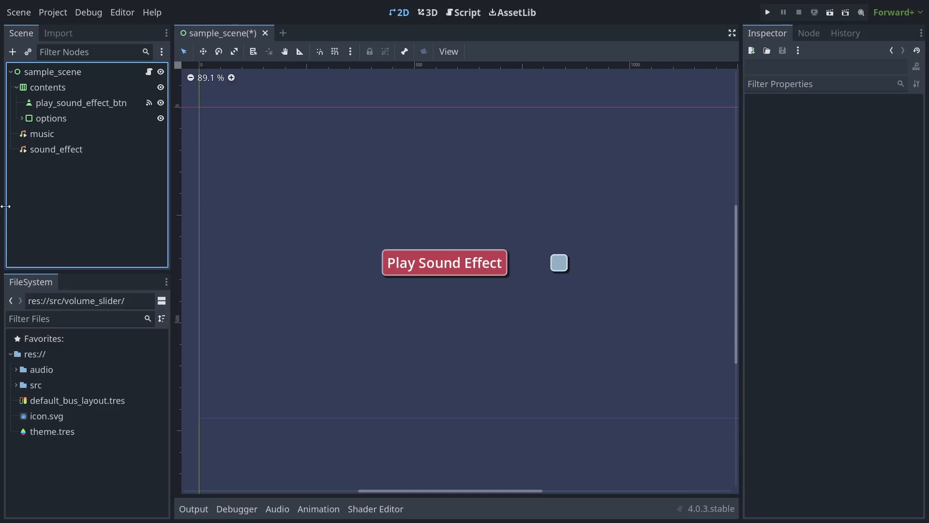
Step: In the Audio panel, add two buses and rename them 'music' and 'sfx'
left_click(277, 509)
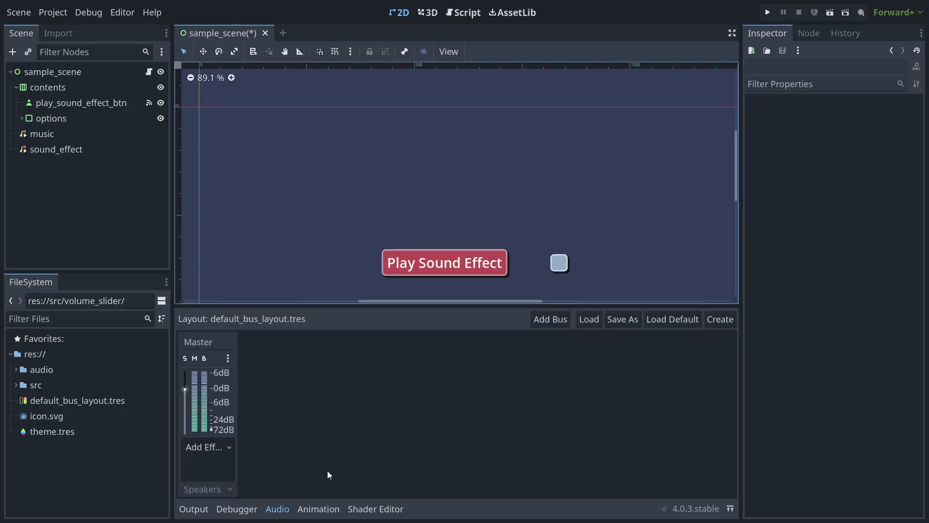
left_click(549, 318)
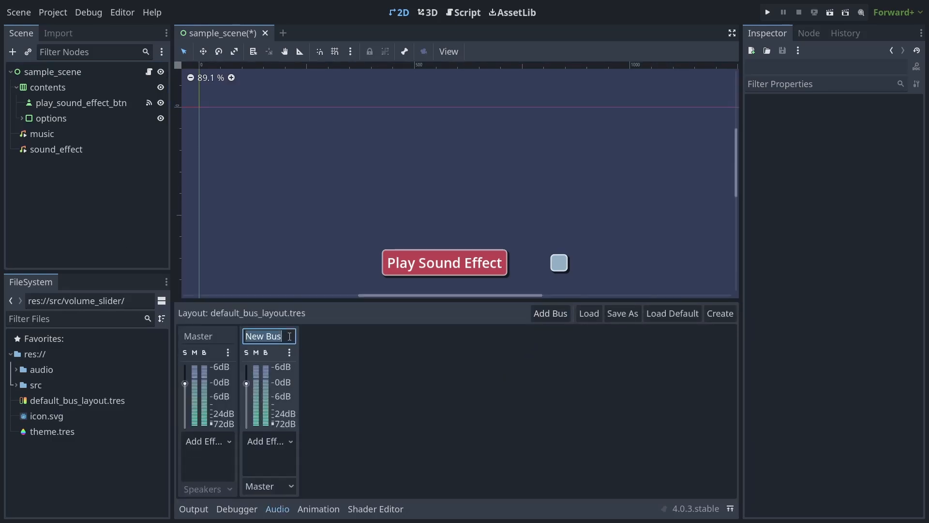
left_click(549, 313)
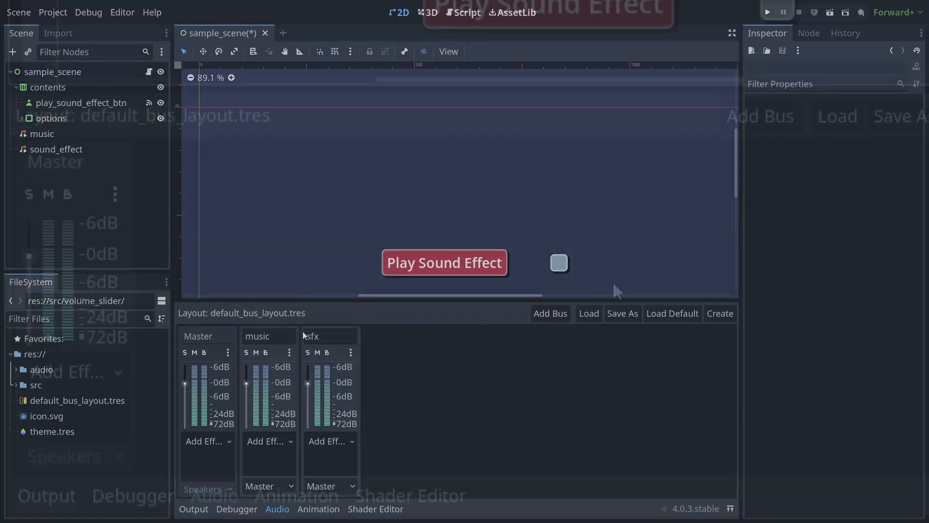
left_click(550, 313)
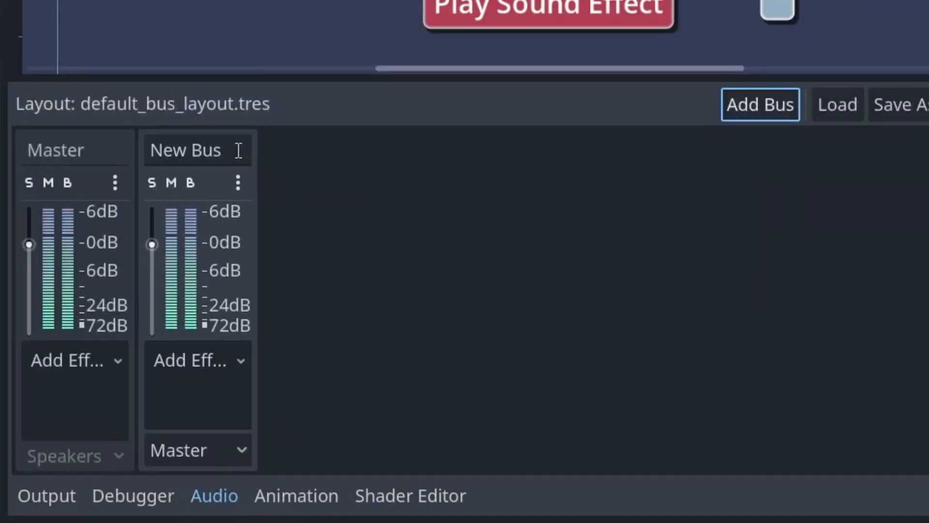
type("music")
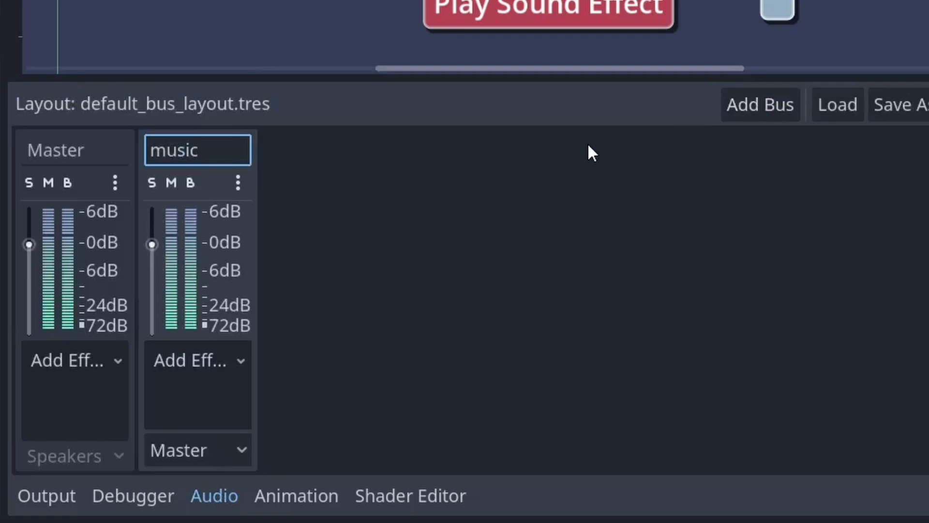
left_click(760, 105)
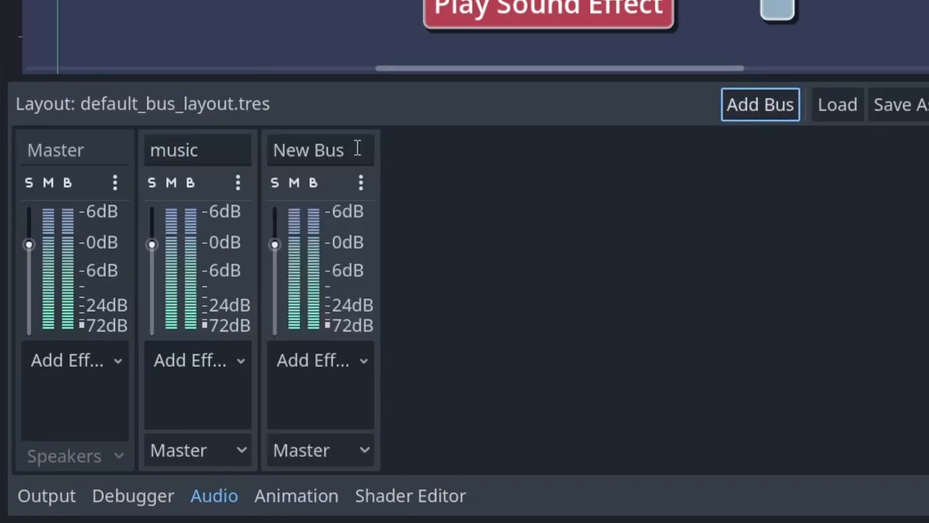
type("sfx")
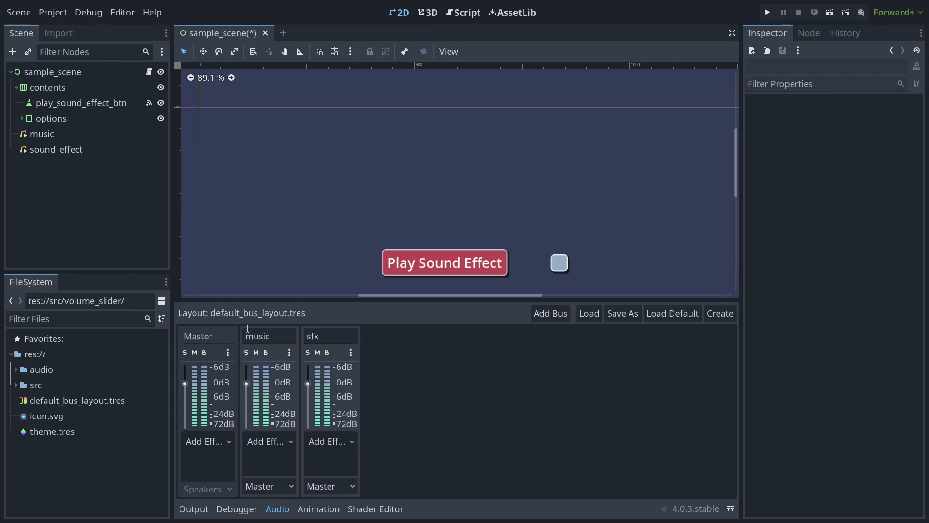
Step: Set the music node's Bus to music, then choose a bus for sound_effect
left_click(42, 133)
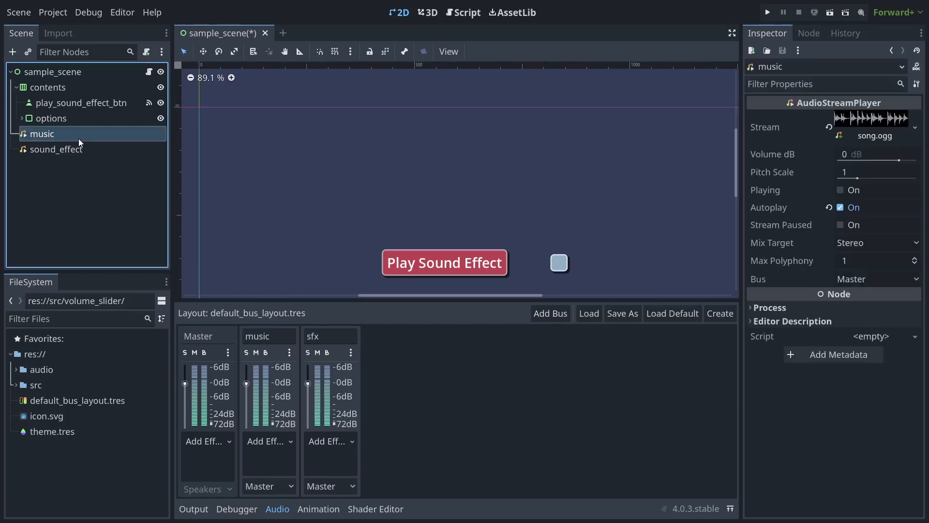
left_click(877, 279)
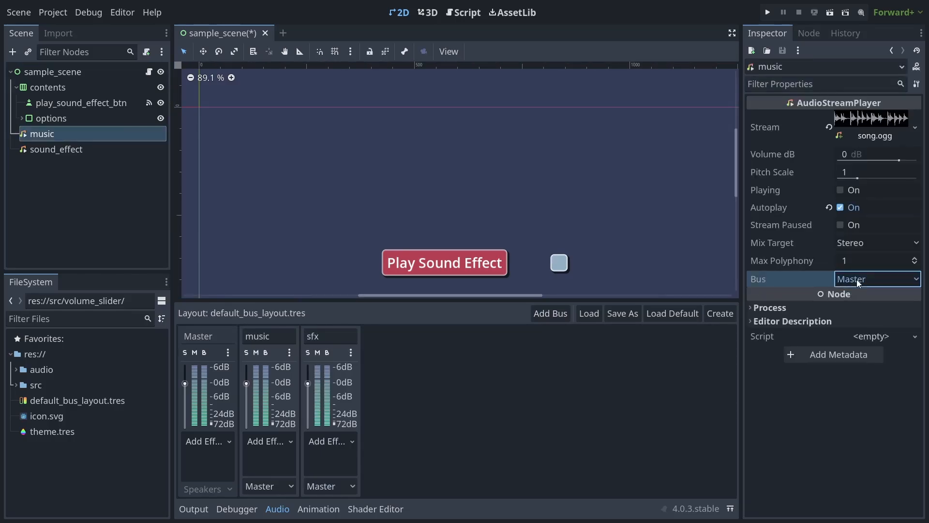
left_click(860, 279)
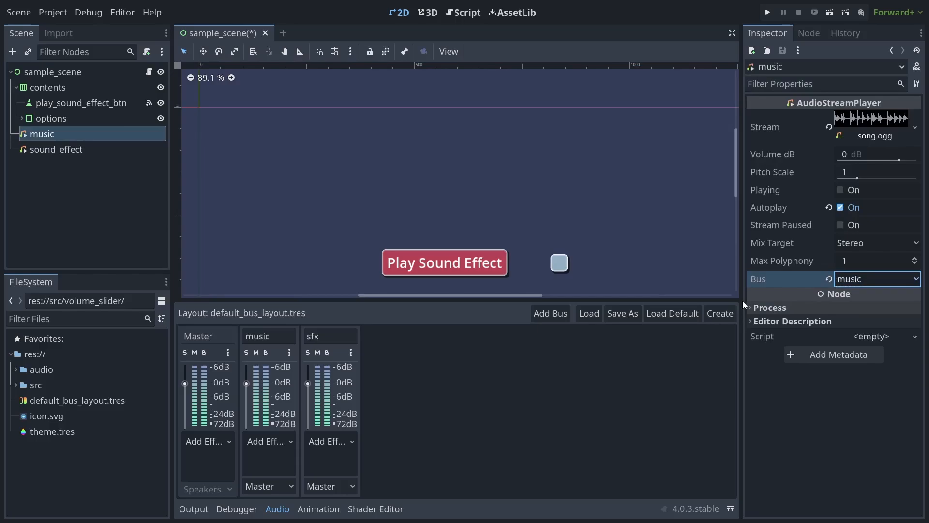
left_click(56, 149)
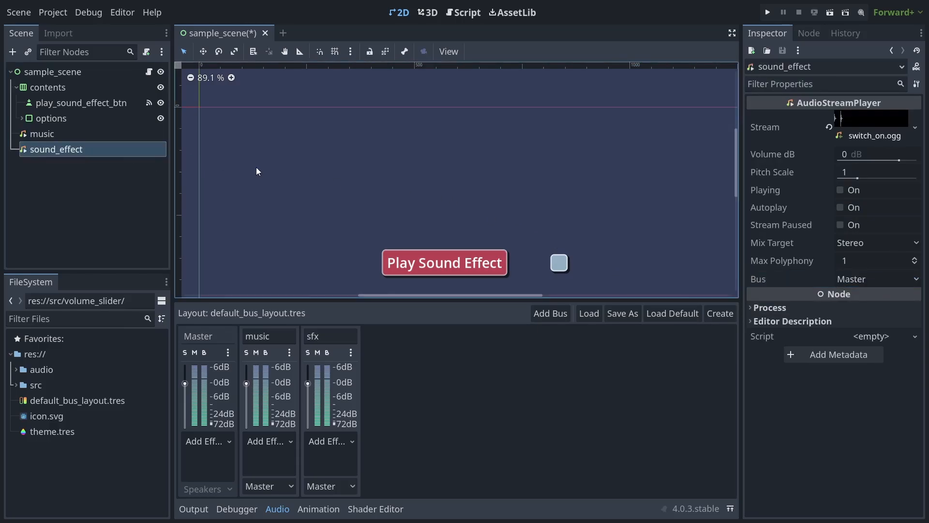
left_click(877, 279)
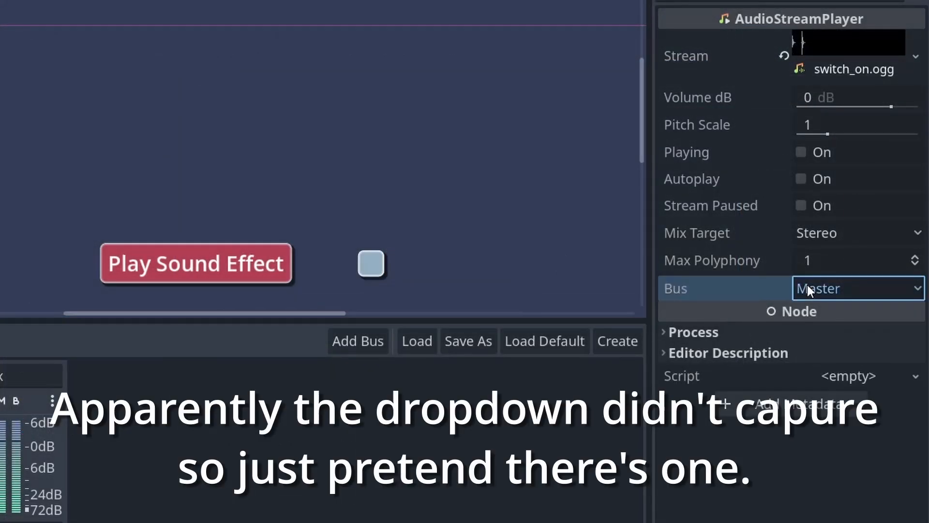
left_click(856, 288)
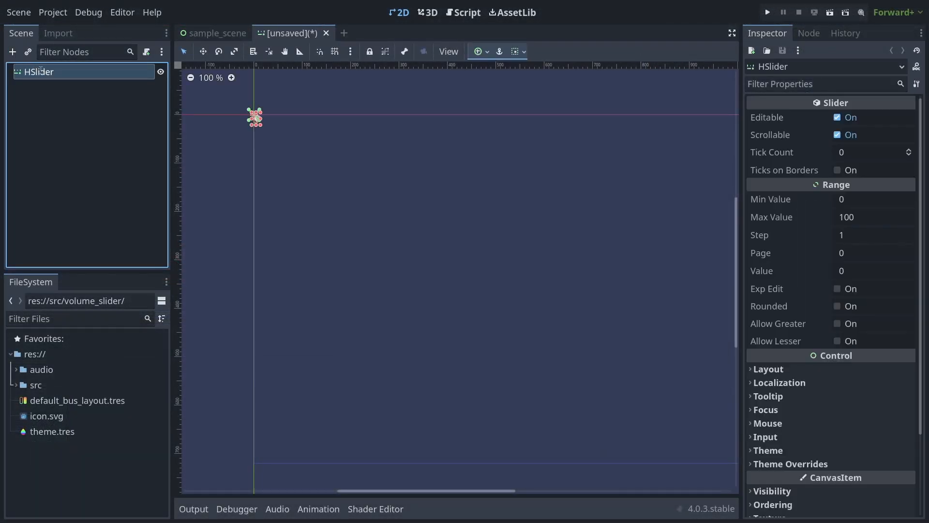
Step: Rename the HSlider root to volume_slider and attach a new script to it
type("volume_slider")
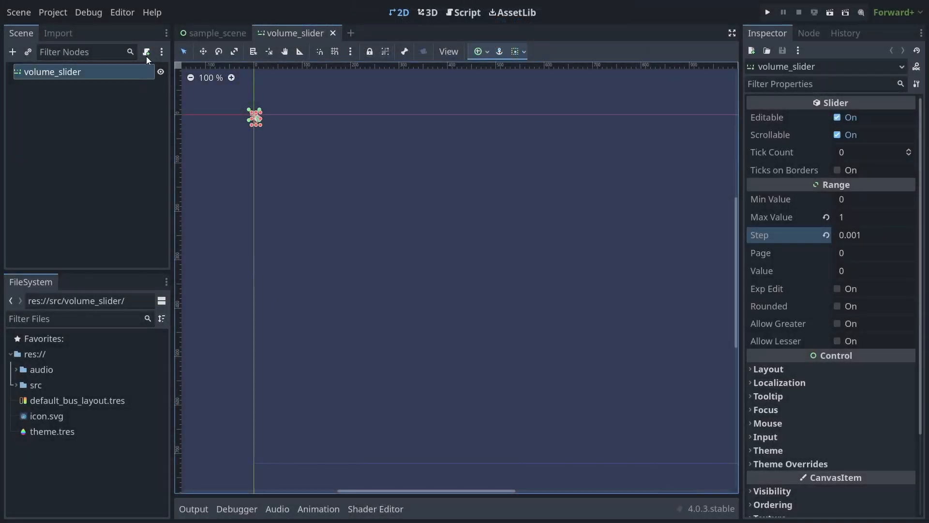
left_click(467, 11)
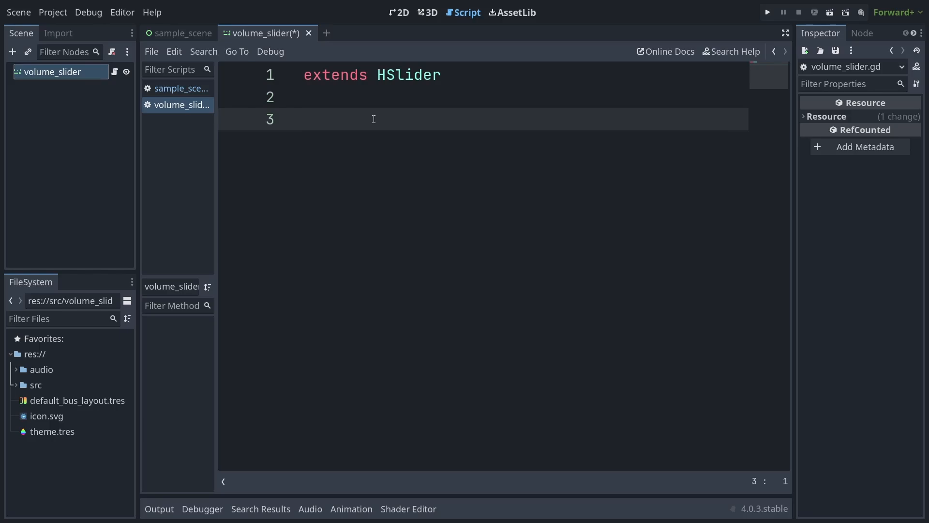
type("@e")
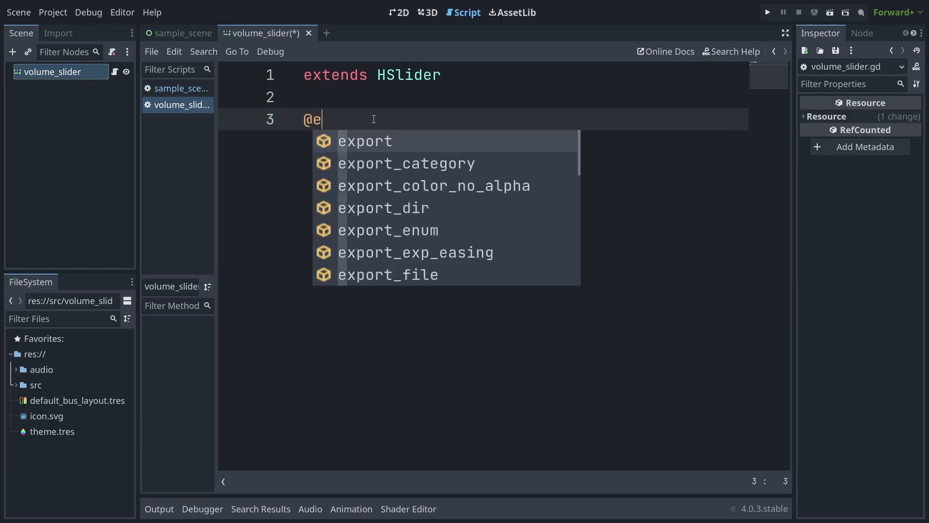
type("export")
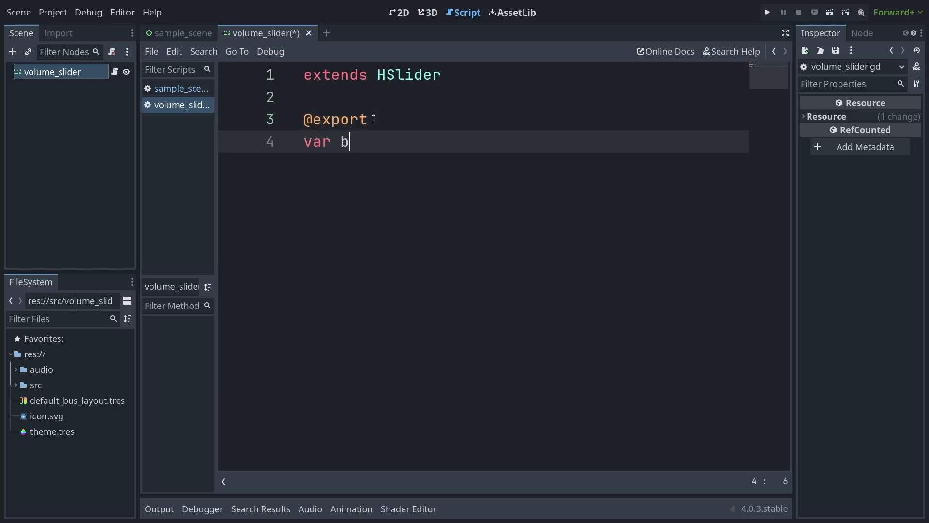
type("us_name: String")
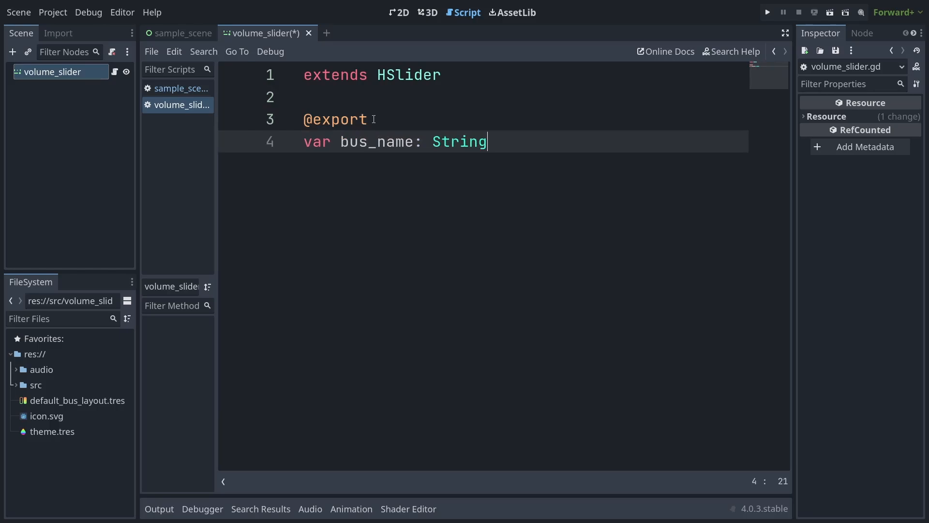
key("ctrl+s")
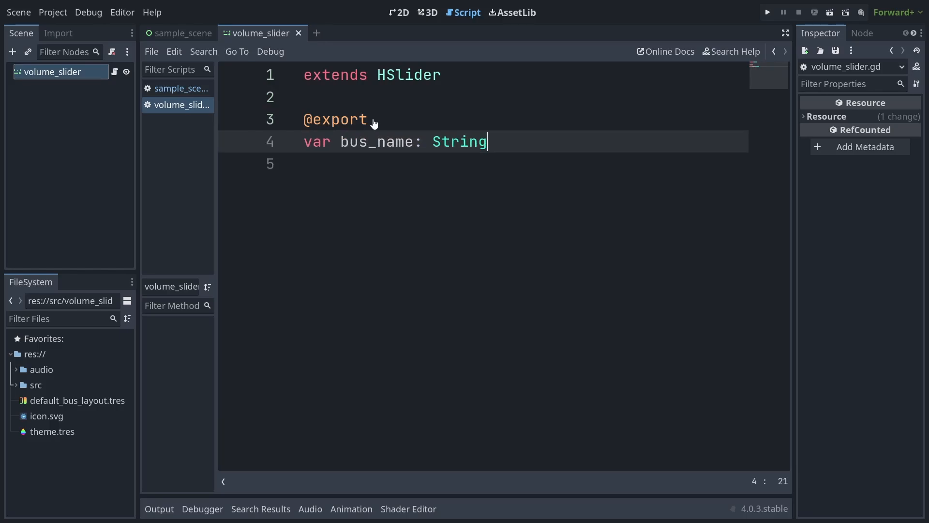
mouse_move(544, 147)
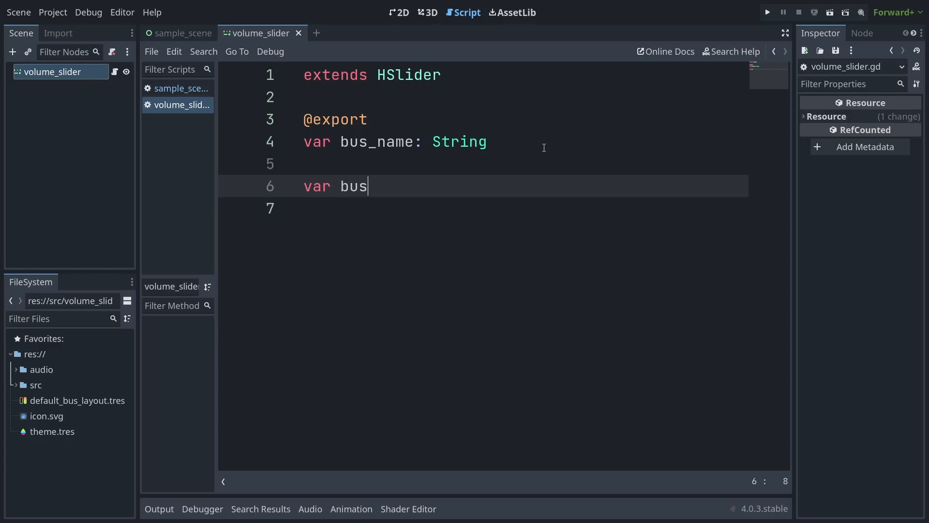
type("_index: int")
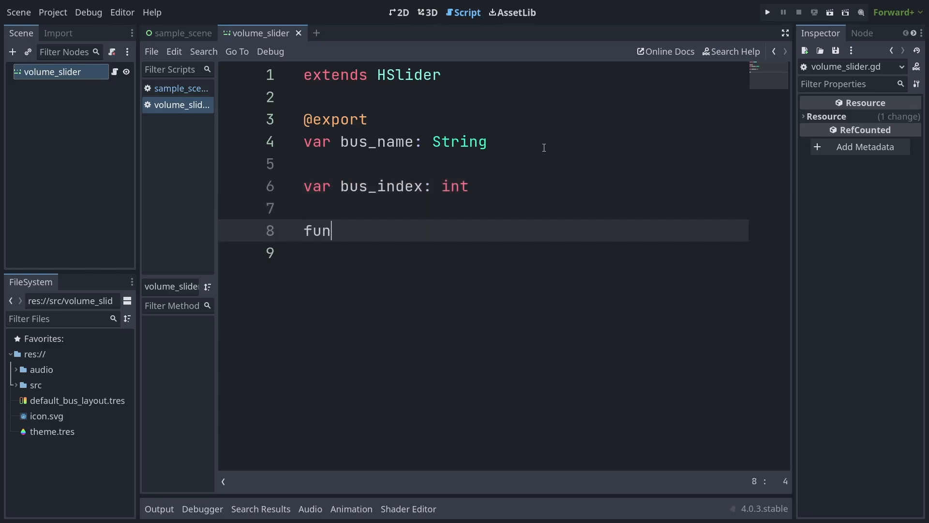
Step: Write _ready() setting bus_index = AudioServer.get_bus_index(bus_name) and begin the value_changed connection
type("c _ready() -> void:")
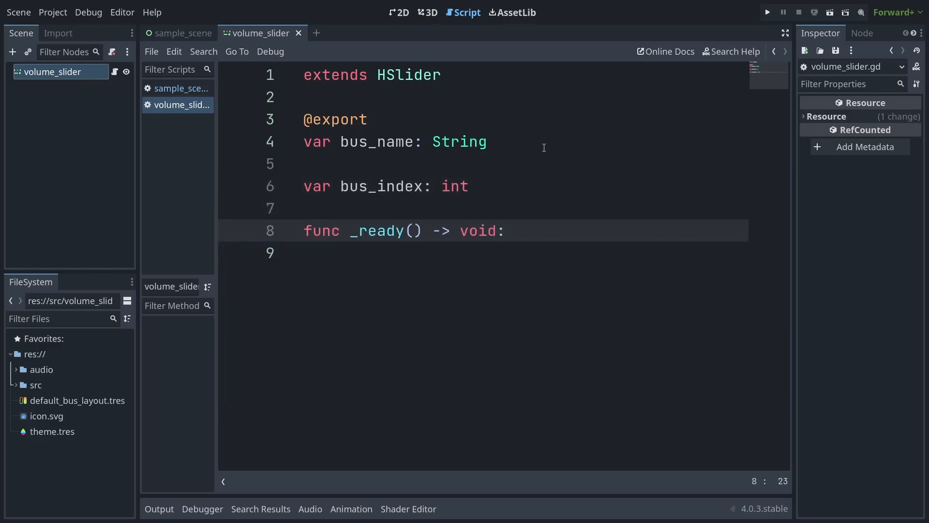
type("bus_index")
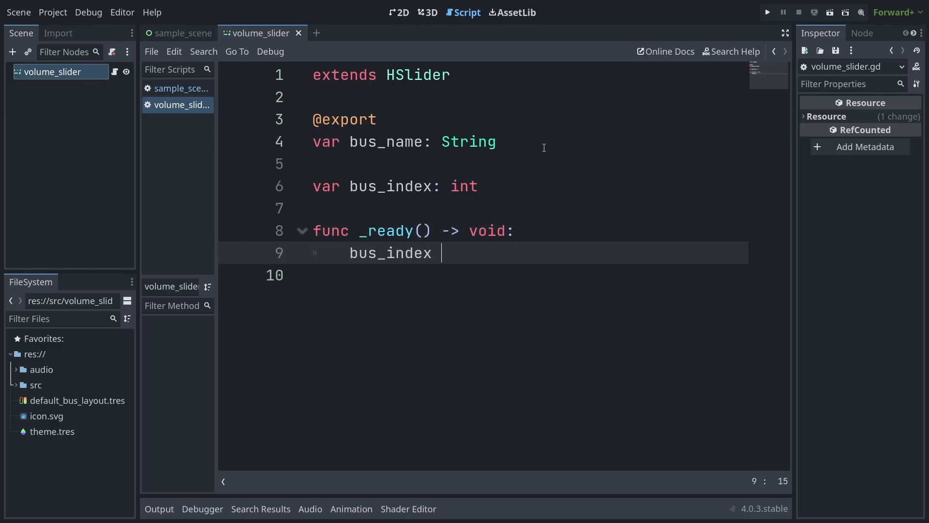
type("= AudioServer")
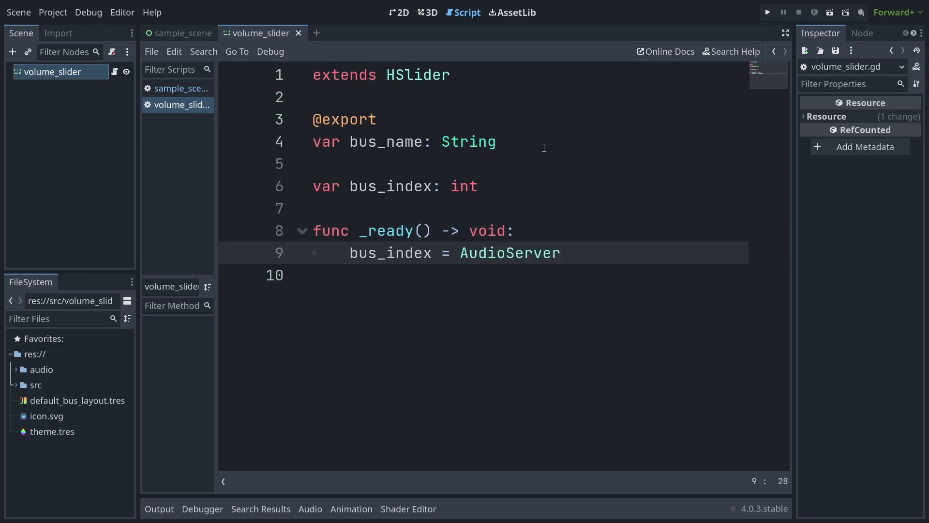
type(".get_bus_index(bus")
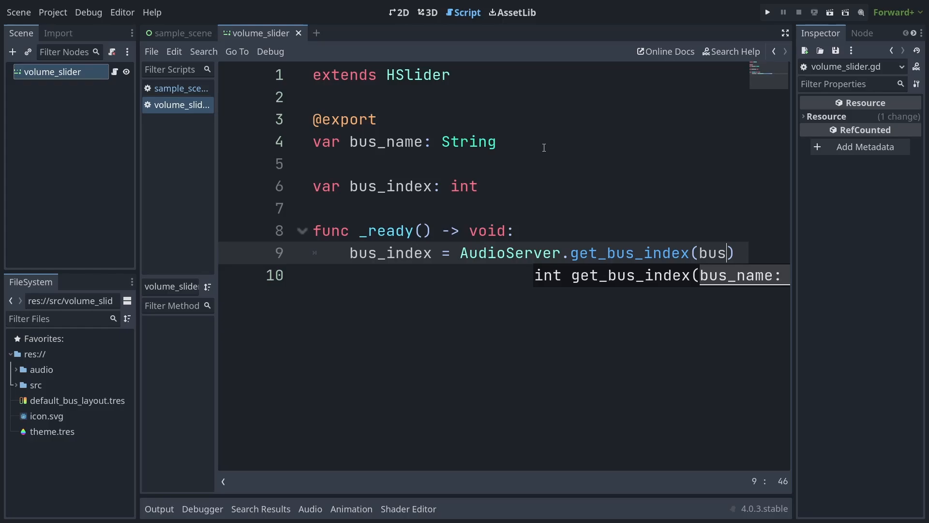
type("name")
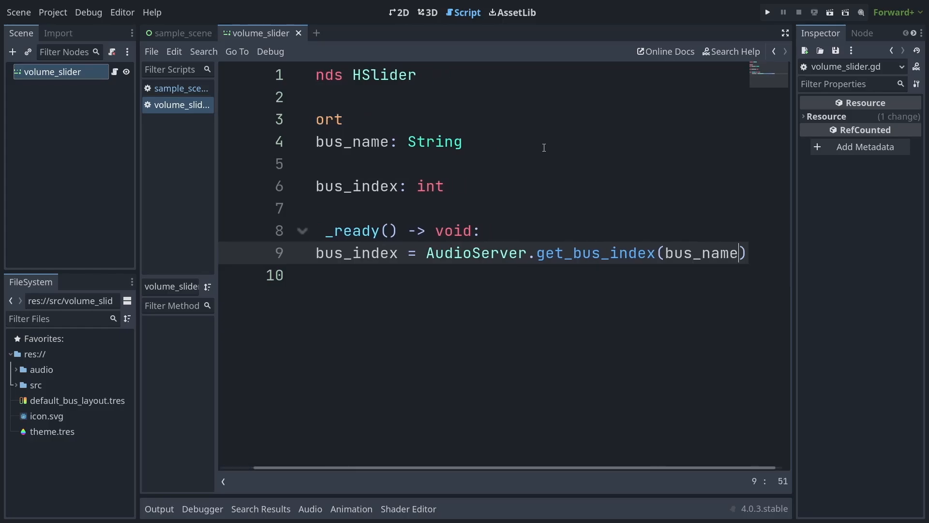
type("value_changed.connect(_on_value_changed")
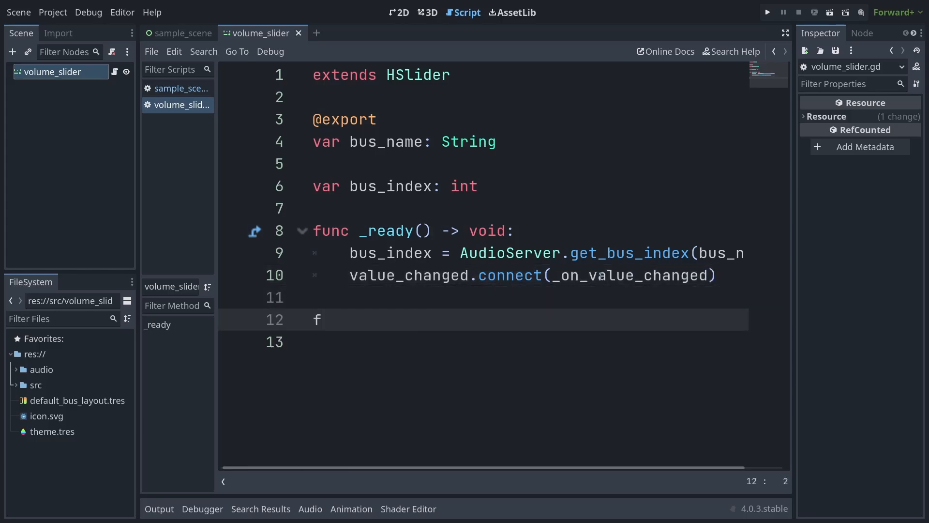
Step: Write _on_value_changed(value: float) calling AudioServer.set_bus_volume_db(bus_index, linear_to_db(value))
type("unc _on_value_changed(value: float) -> void:")
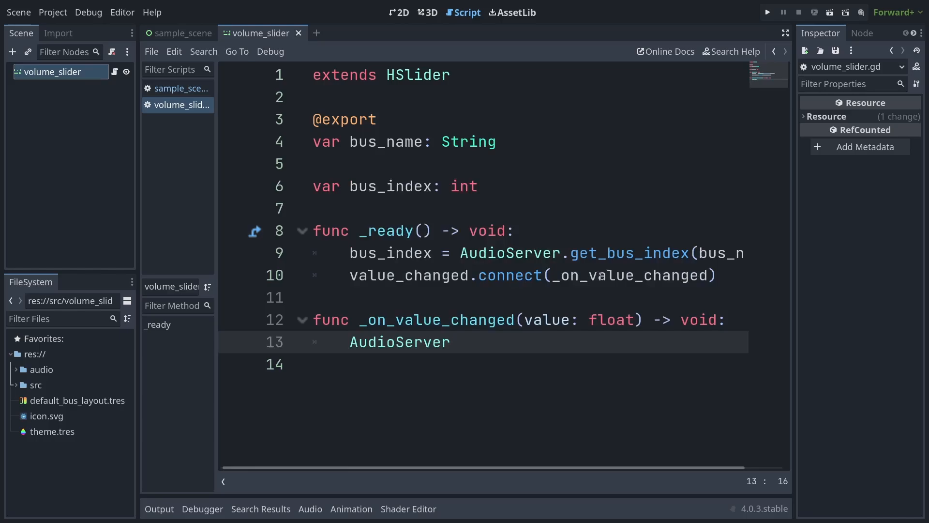
type(".set_bus_volume_db(")
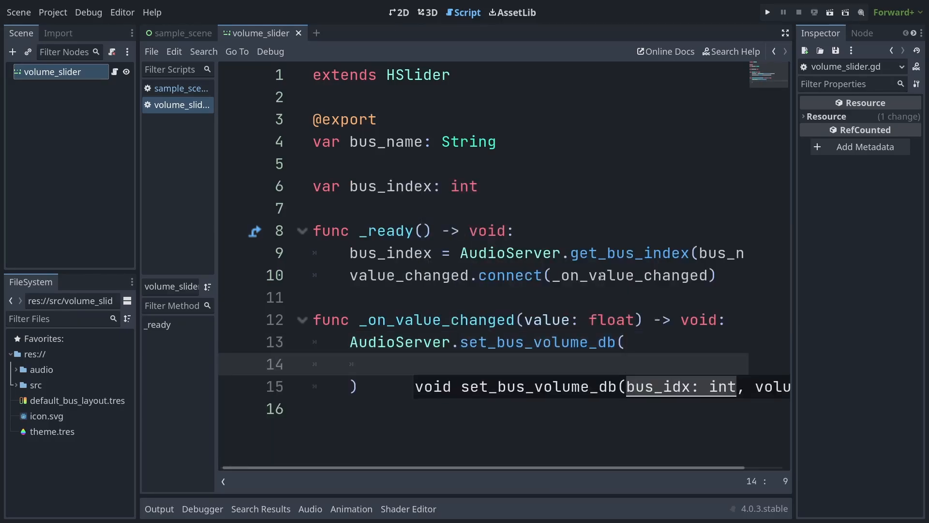
type("bus_index,")
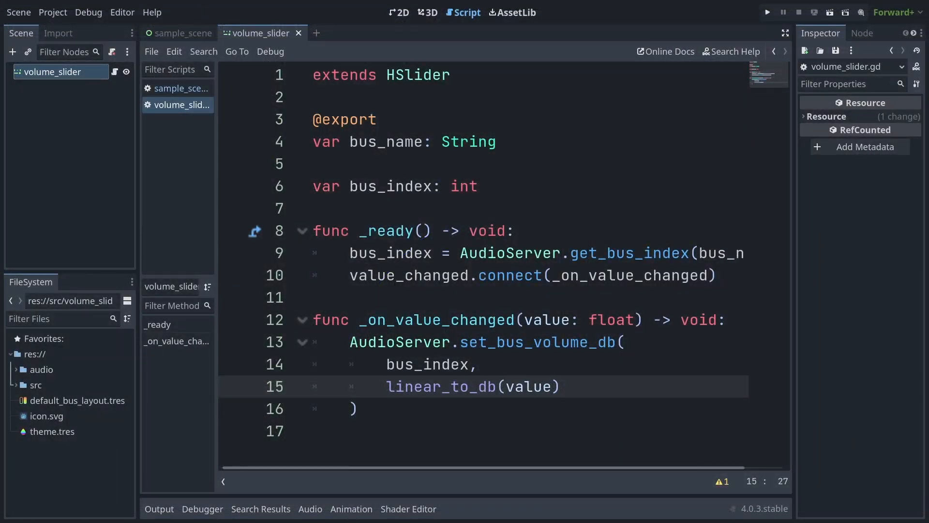
left_click(766, 12)
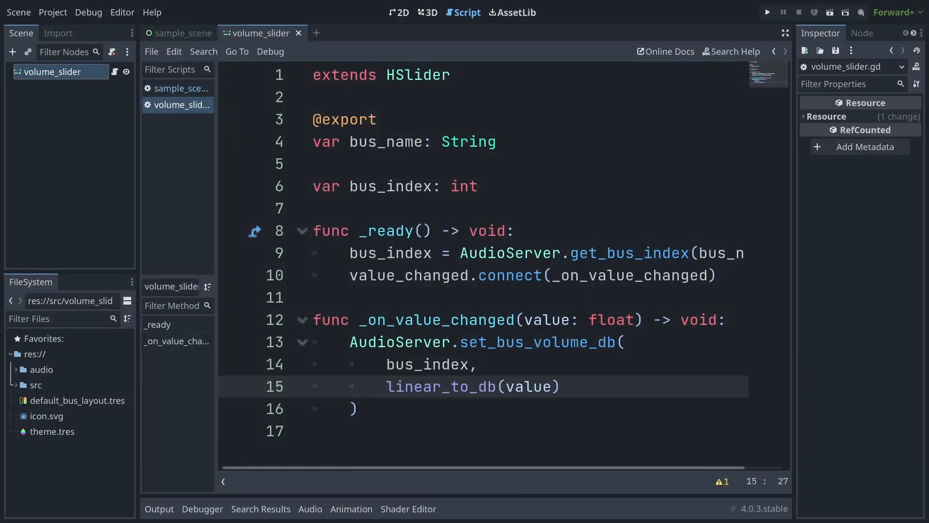
Step: Run the game and open its Options menu to try the volume sliders
left_click(766, 11)
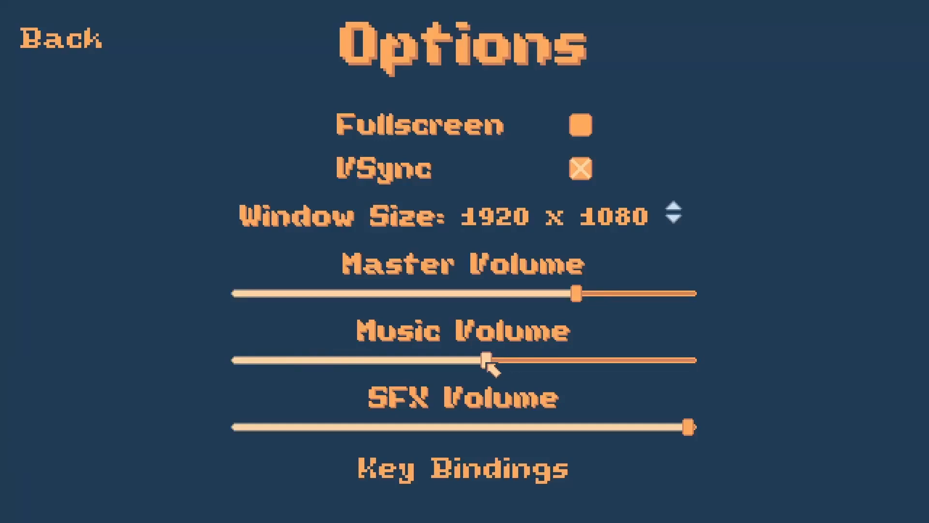
left_click(59, 39)
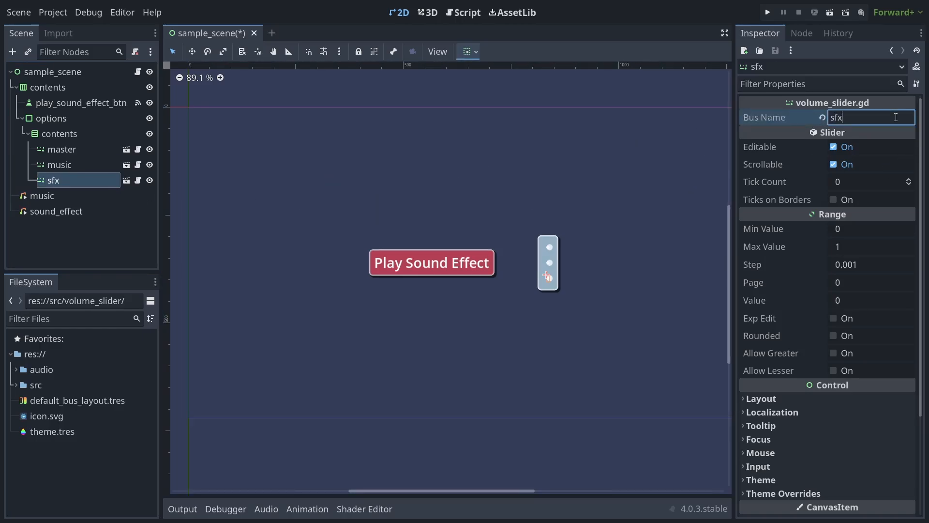
Step: Select a slider node in the scene tree and run the current scene
left_click(74, 148)
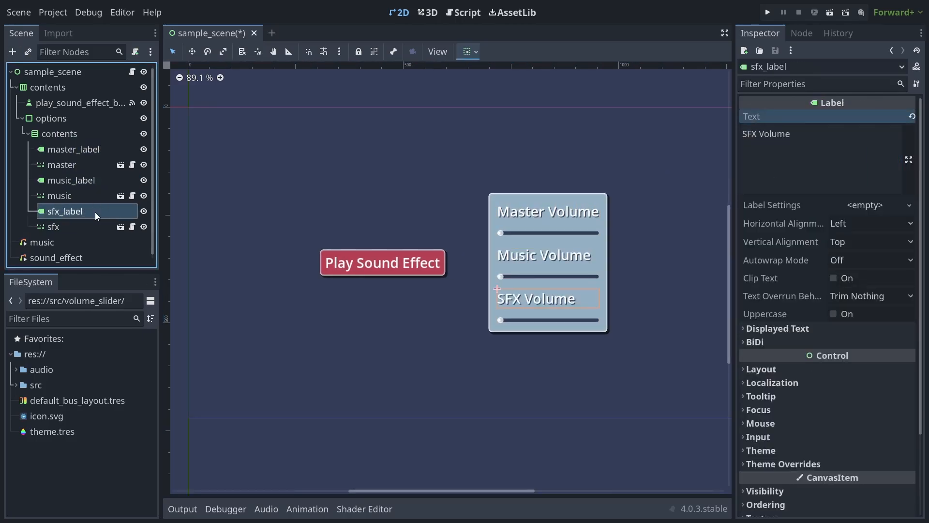
left_click(767, 12)
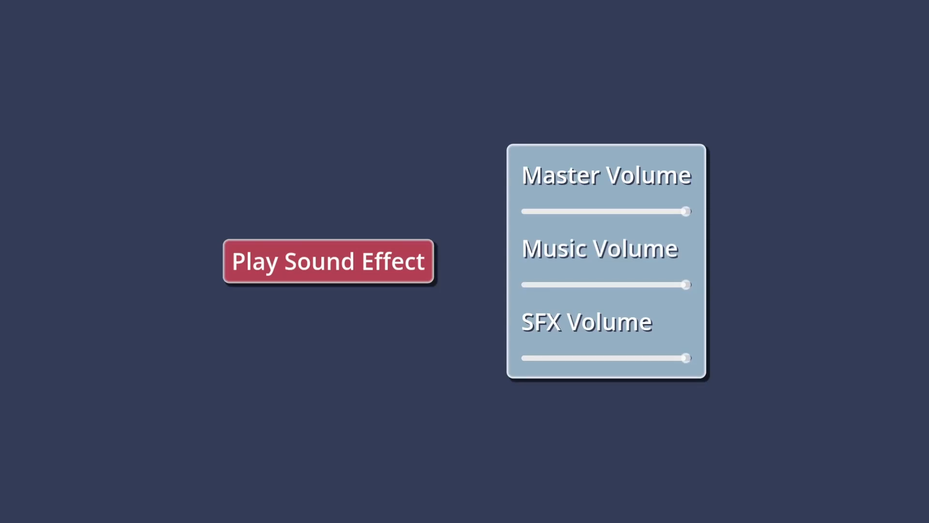